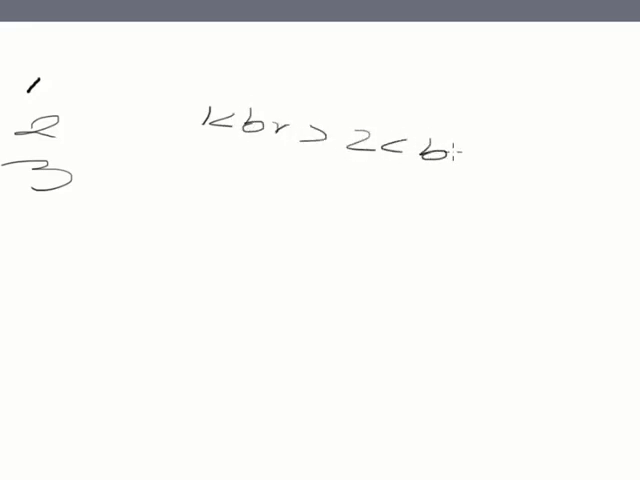
- Handwrite 1<br>2<br>3<br> with circled numbers and underlined tags, and var i = 1; below
left_click_drag(460, 150, 580, 185)
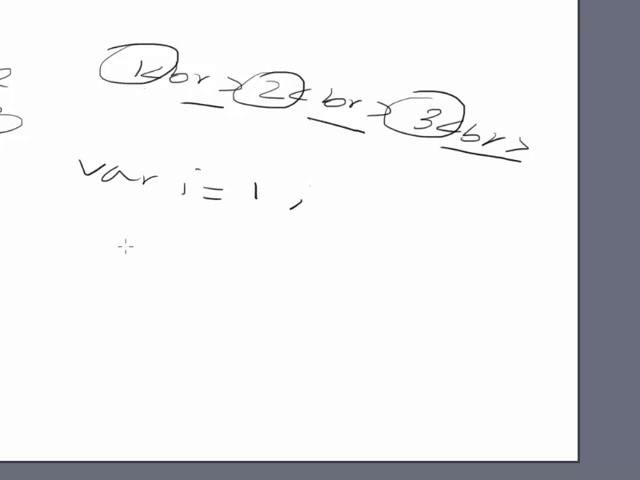
- Draw arrowed lines of i + '<br>'; with i++; repeated three times under var i = 1;
left_click_drag(60, 236, 105, 228)
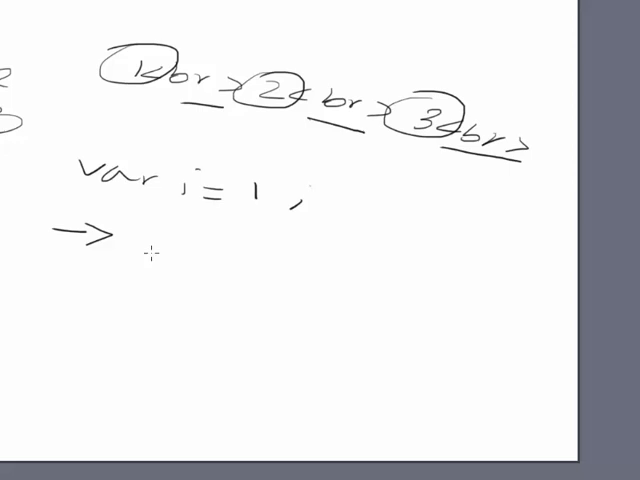
mouse_move(166, 233)
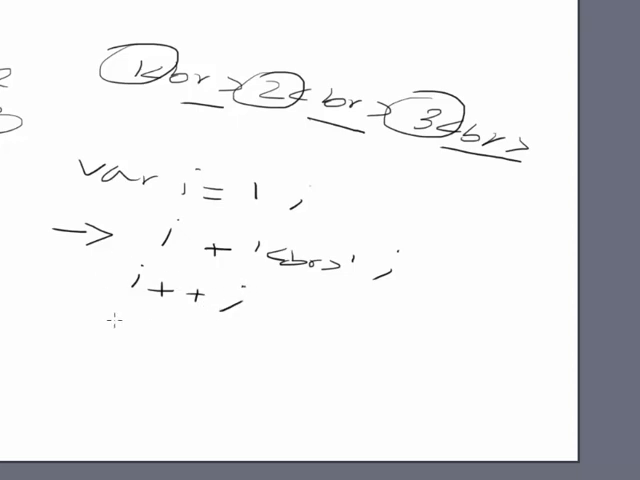
left_click_drag(40, 320, 110, 315)
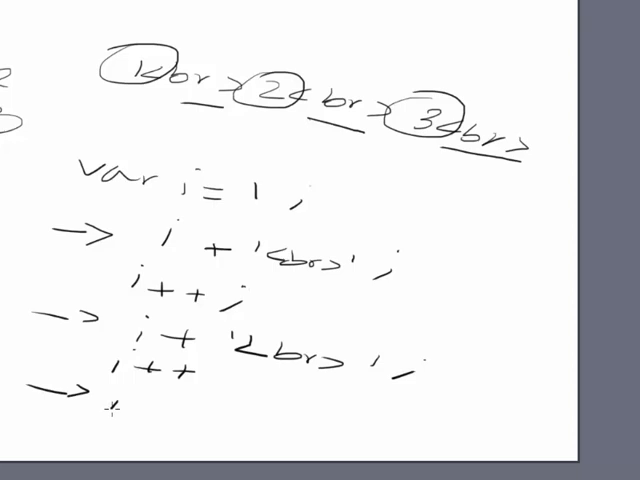
type("i + '<br>';")
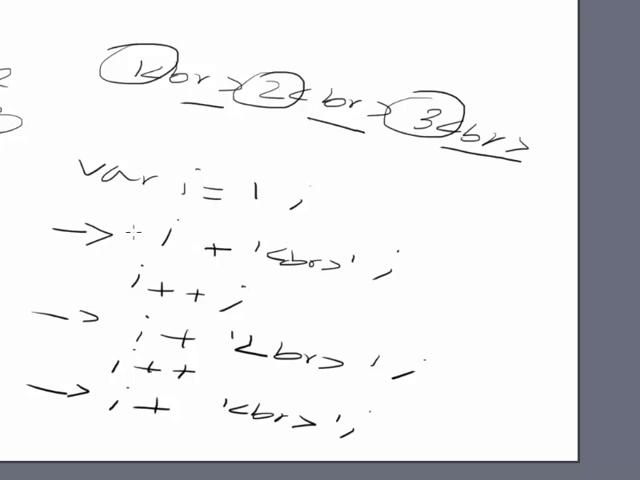
- Circle the first i + '<br>'; i++; pair and write while(i<4) beside var i = 1;
left_click_drag(70, 190, 225, 320)
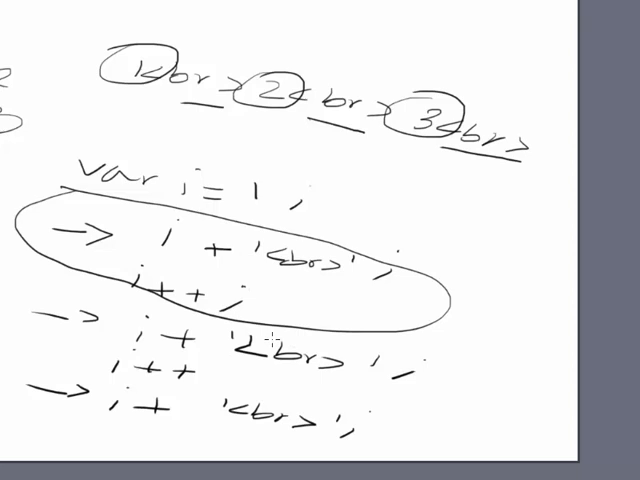
mouse_move(386, 210)
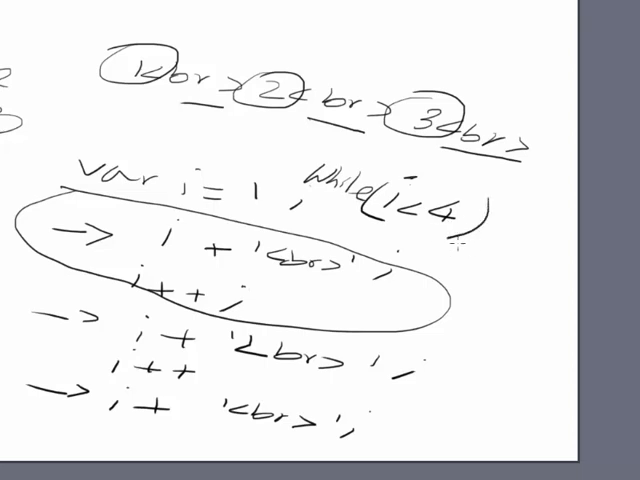
left_click_drag(485, 210, 490, 270)
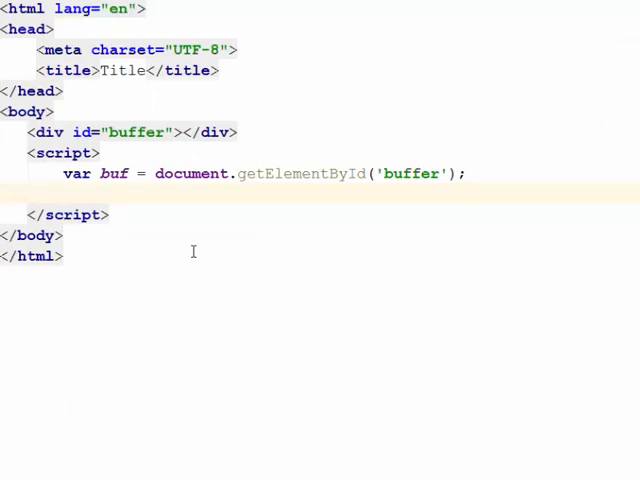
- Declare var i = 1; and var str = '';, then begin the loop condition i < 4
type("var")
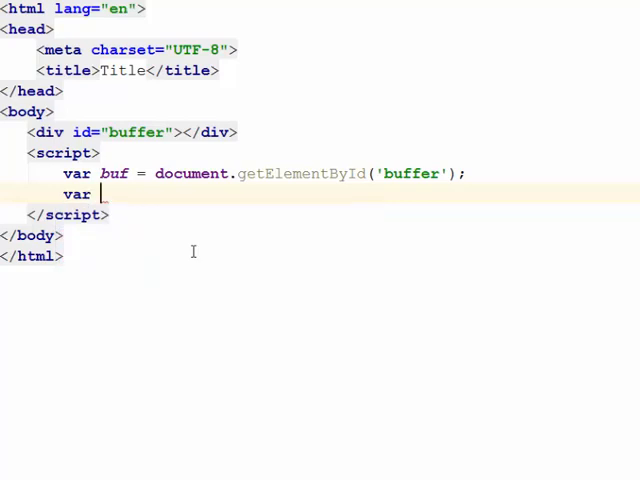
type("i")
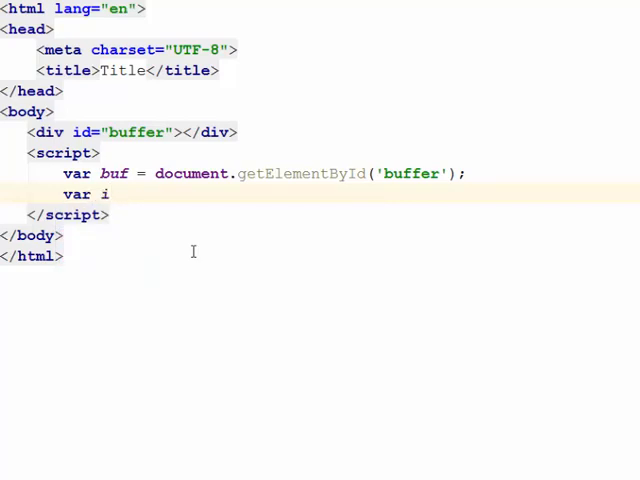
type("= 1;")
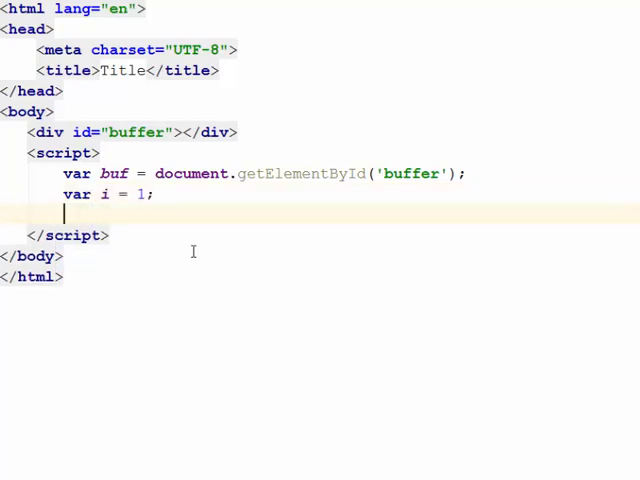
type("var_str = '';")
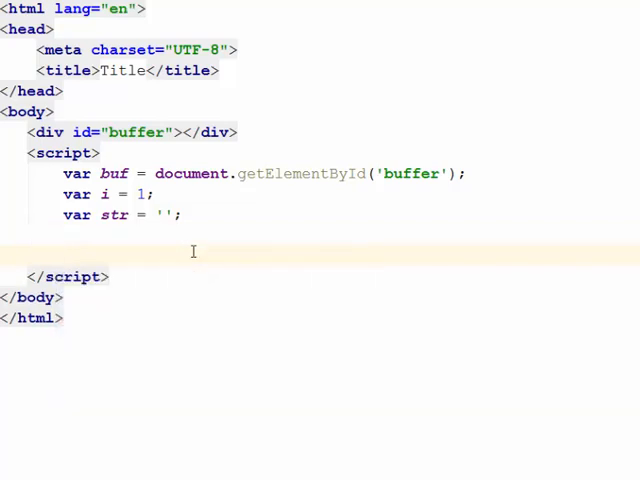
type("i < 4")
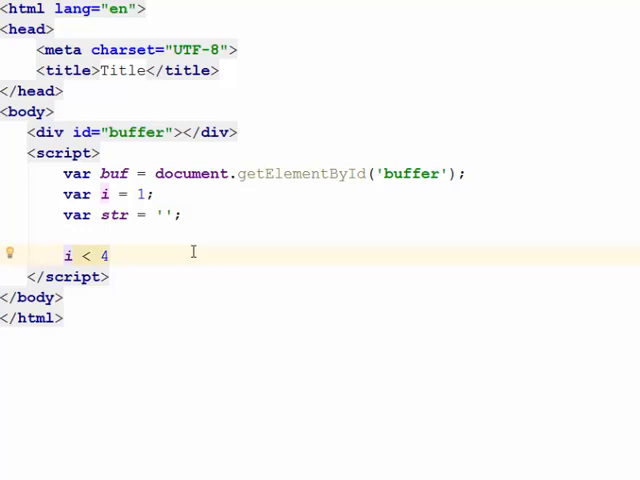
- Write the while loop body appending i and '<br>' to str and incrementing i
type("while")
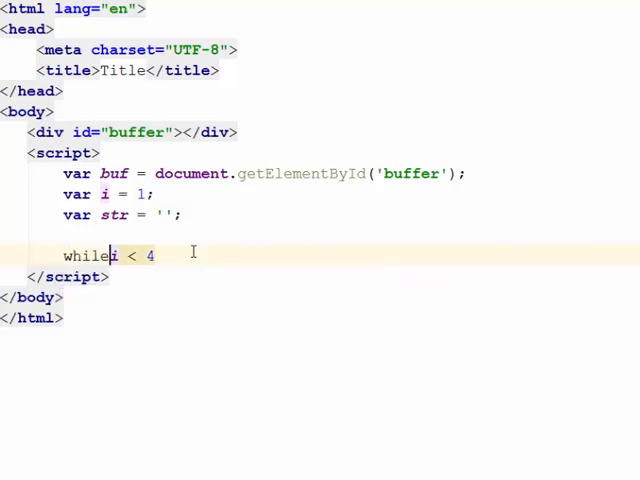
type("(")
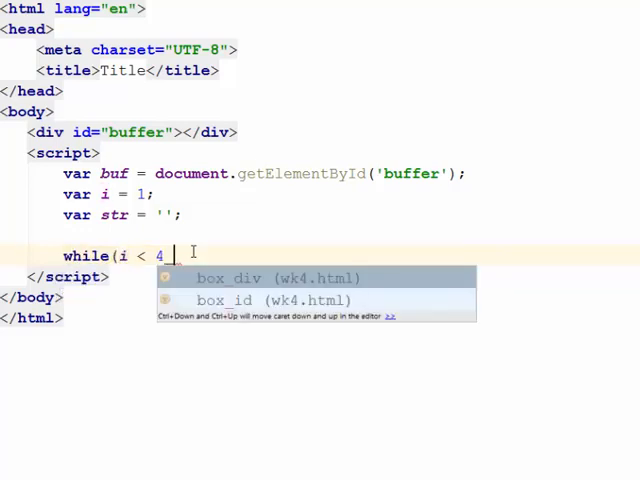
type(")")
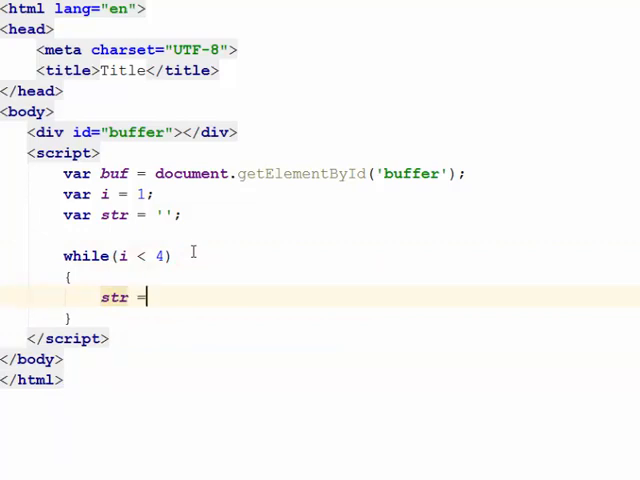
type("str + i")
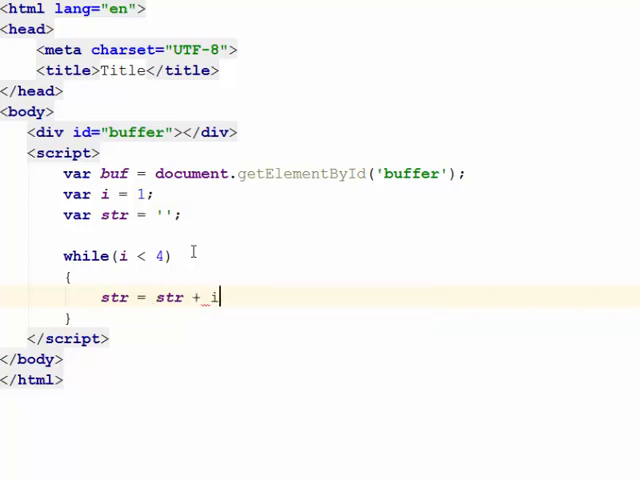
type("+ '<b")
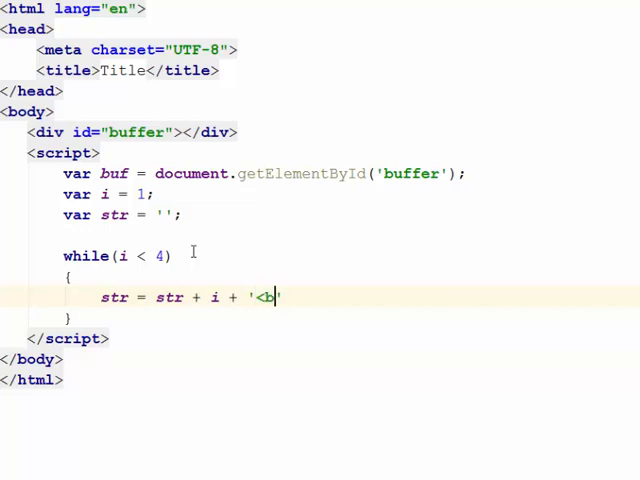
type("r>")
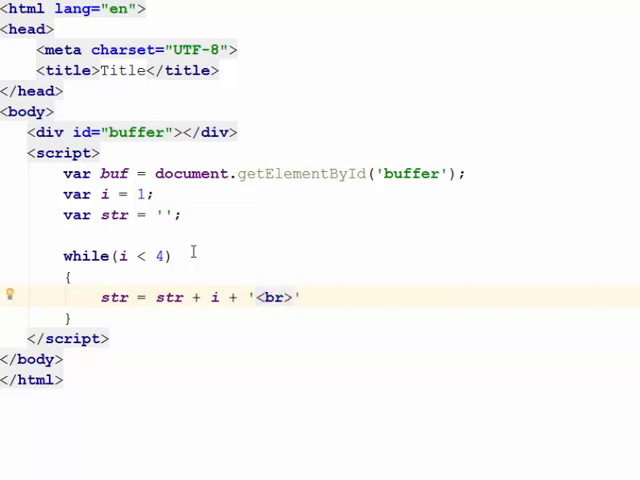
type(";")
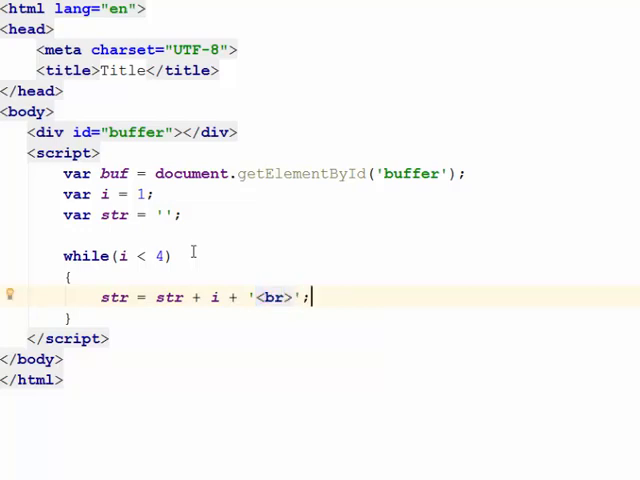
double_click(212, 297)
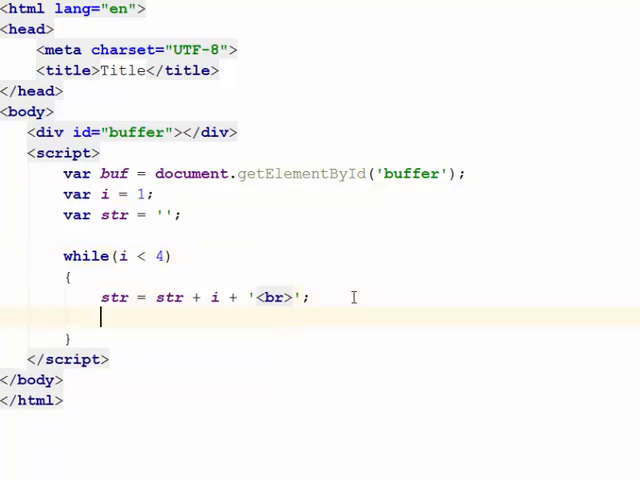
type("i++;")
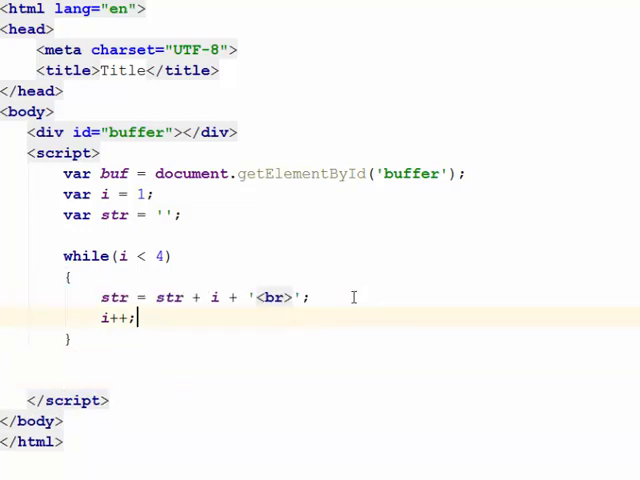
- Add buf.innerHTML = str; after the loop
type("buf")
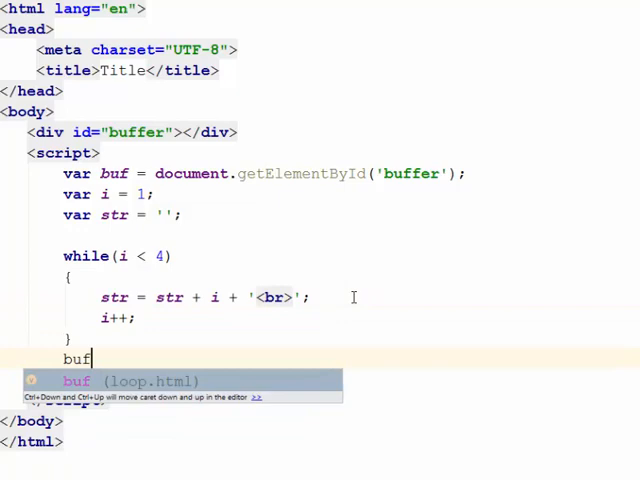
type(".")
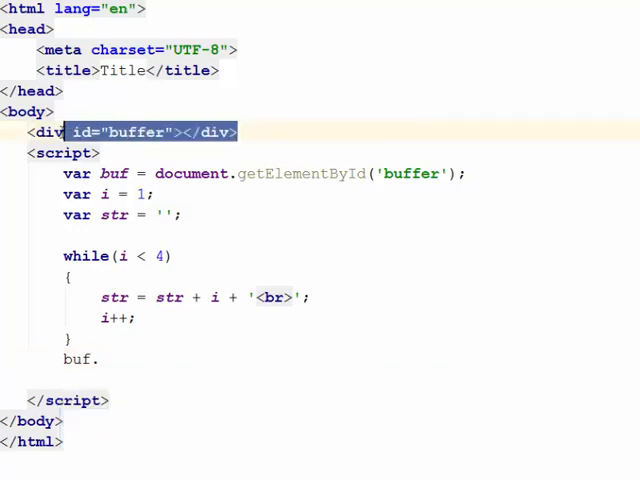
left_click(96, 359)
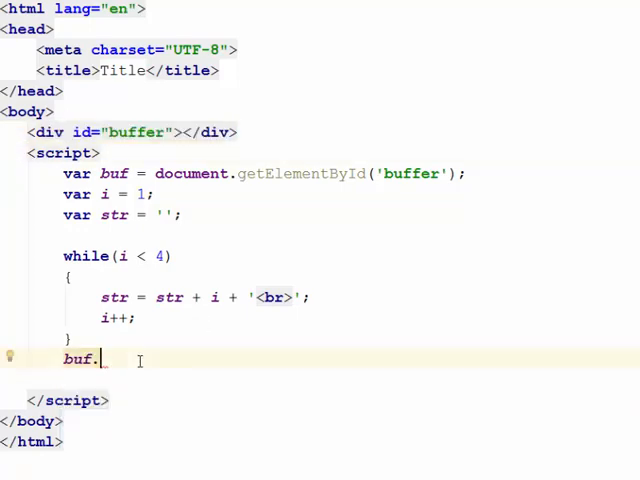
type("innerHTML")
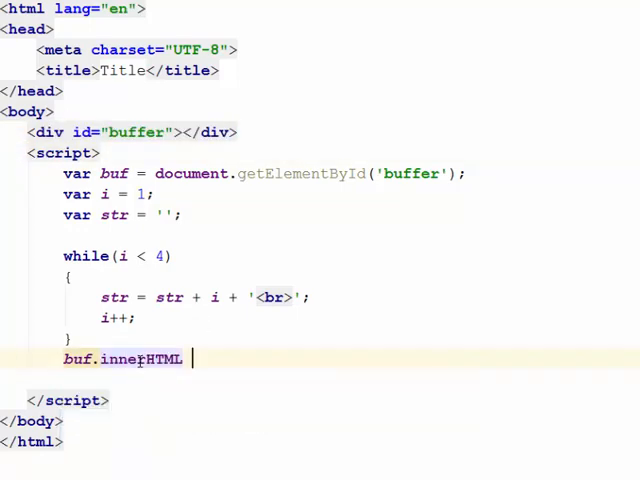
type("= str;")
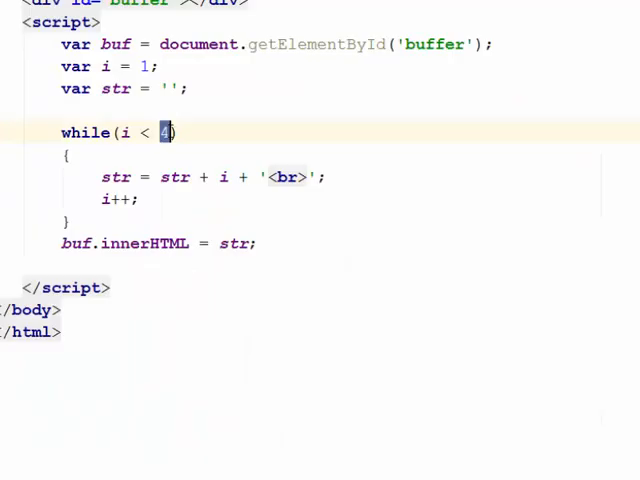
- Raise the loop limit and start i from prompt("enter a number to start"), testing in the browser
type("10")
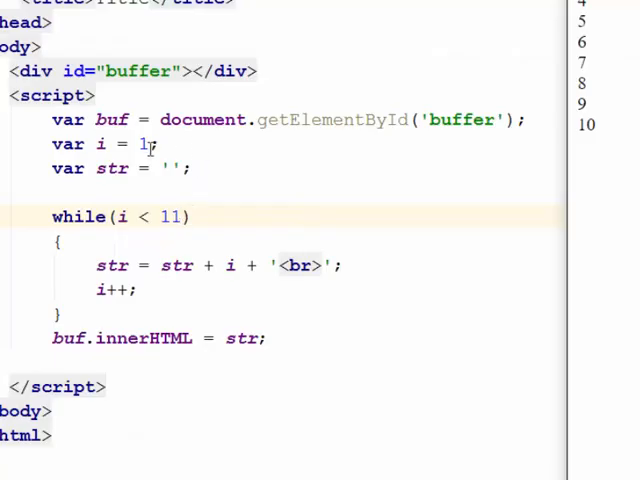
double_click(143, 143)
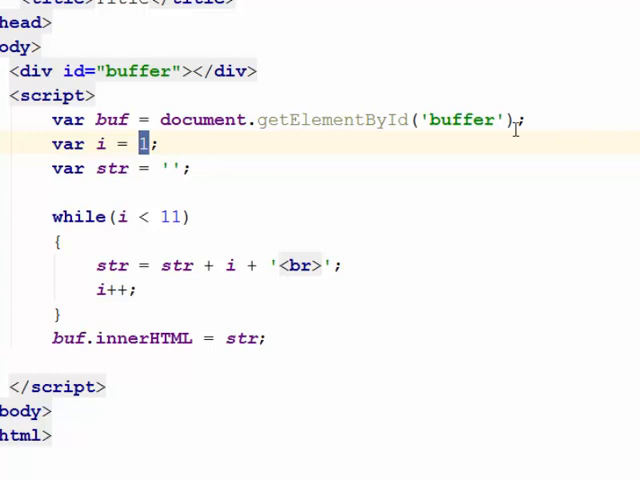
type("prompt()")
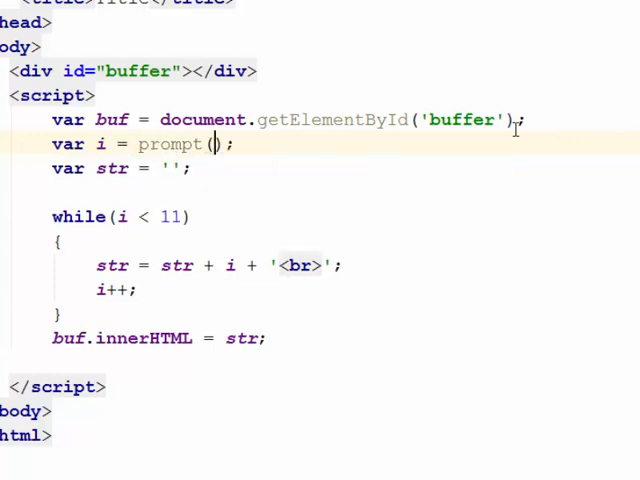
type("\"enter a nuym\"")
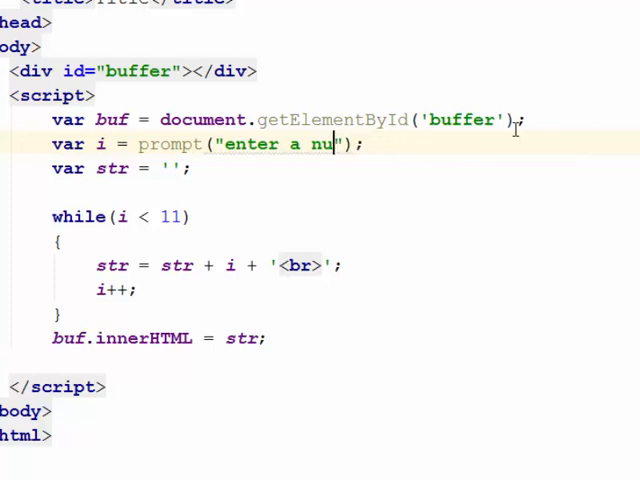
type("mber to start\");")
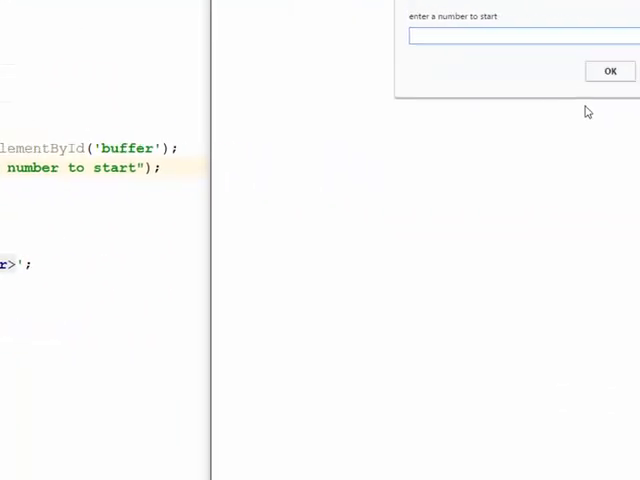
left_click(610, 70)
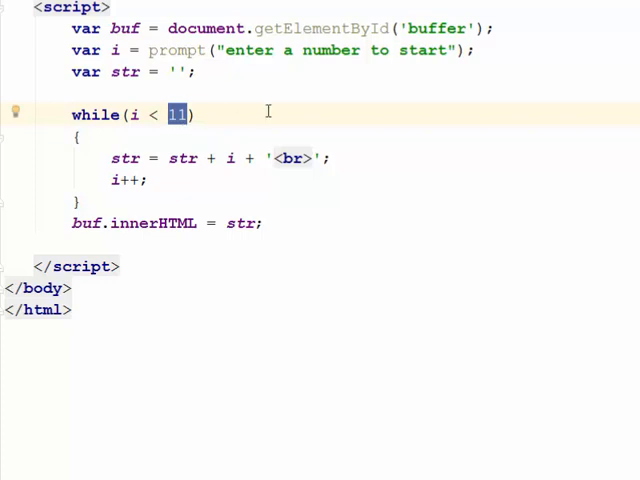
- Replace the prompt() call with 1 and start a new line after buf.innerHTML = str;
left_click(147, 50)
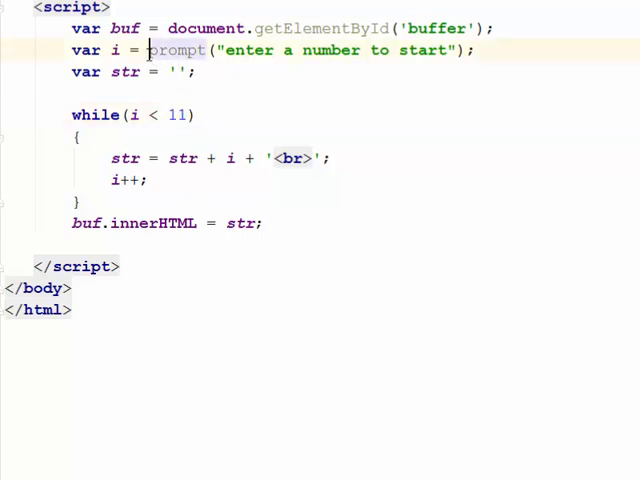
type("1;")
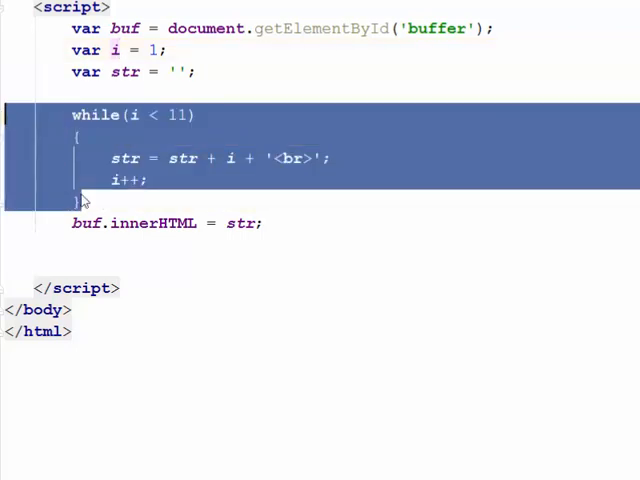
left_click(88, 242)
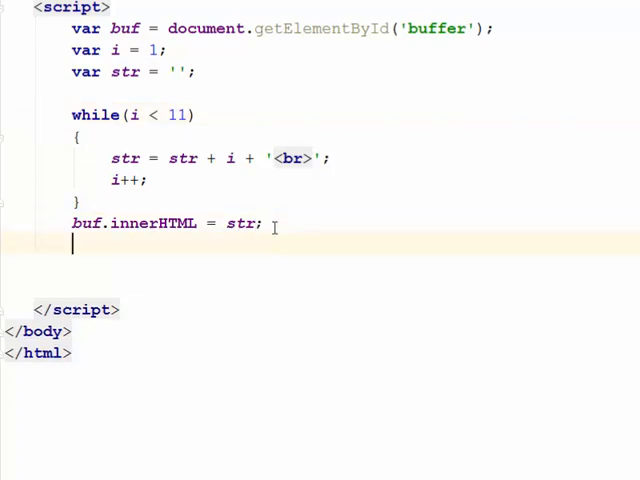
- Add i--; and begin a second while(i > 0) loop below the output line
type("i")
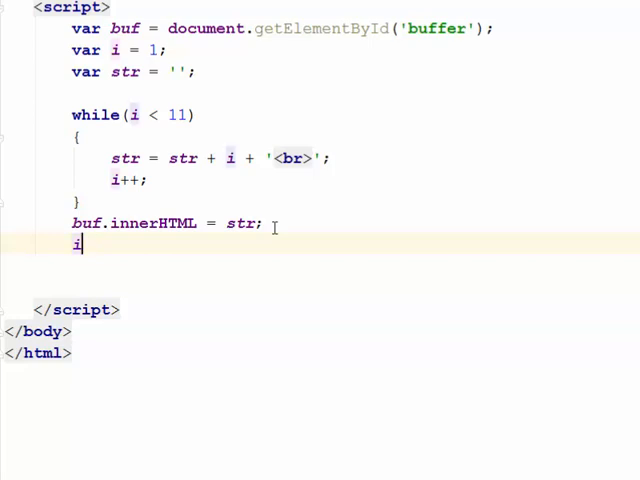
type("-")
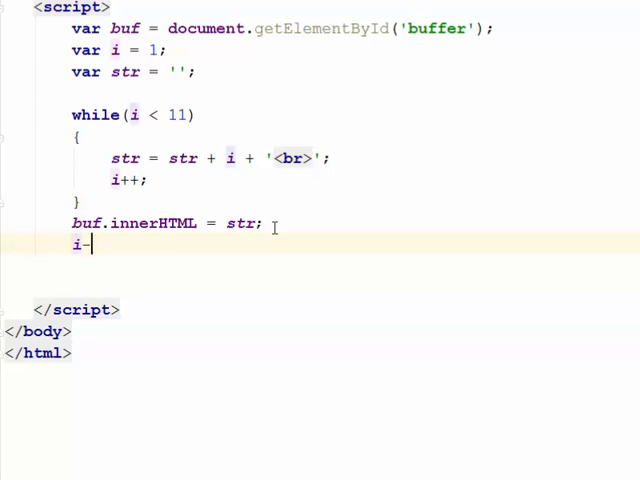
type("--;")
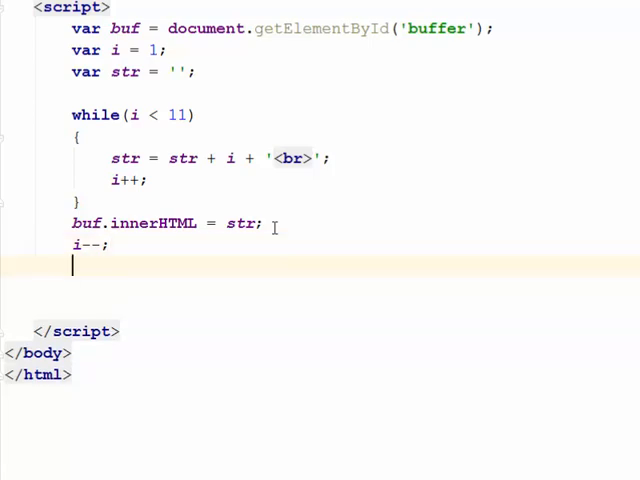
type("while(")
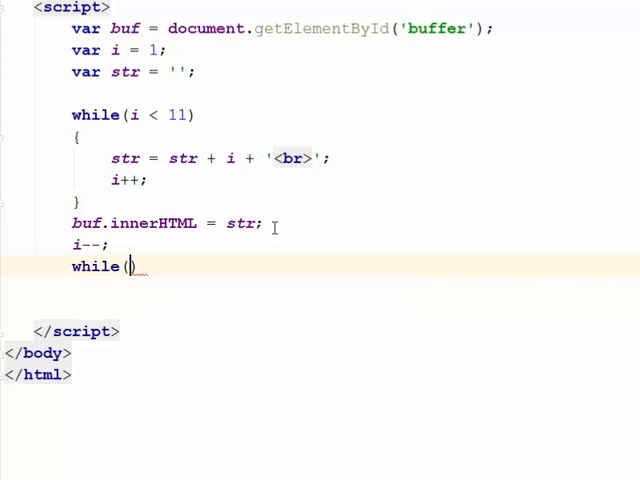
type("i")
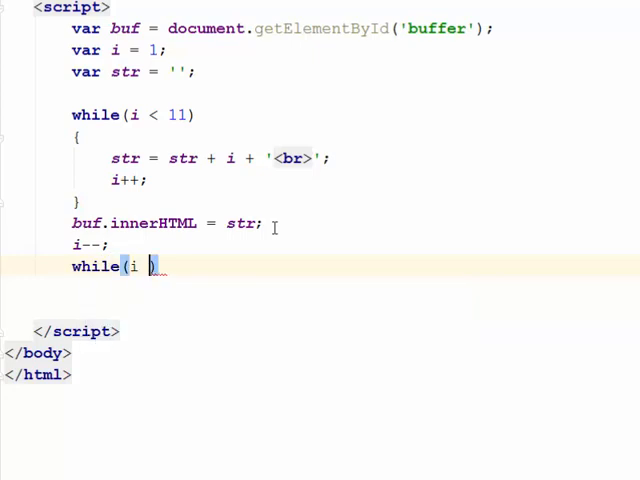
type(">")
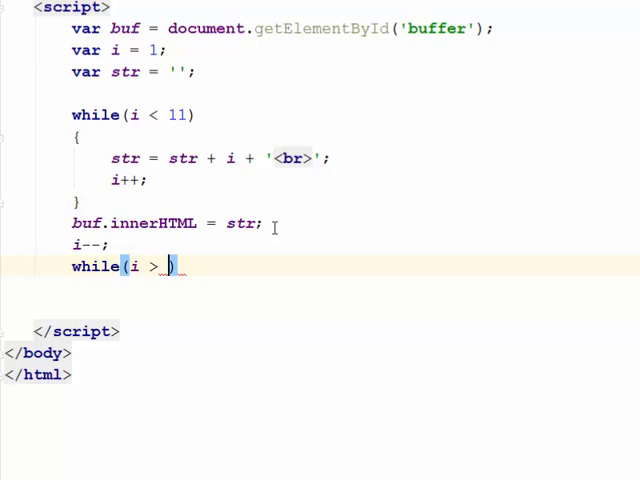
type("0")
type("{")
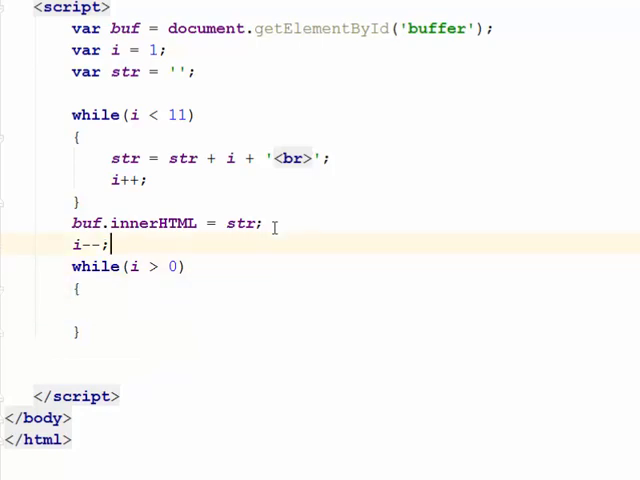
- Copy the loop body into while(i > 0), change i++ to i--, and add buf.innerHTML = str;
left_click_drag(113, 158, 148, 180)
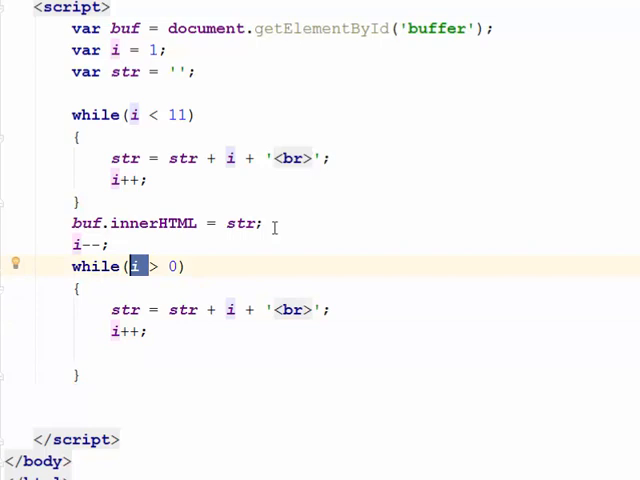
left_click(144, 309)
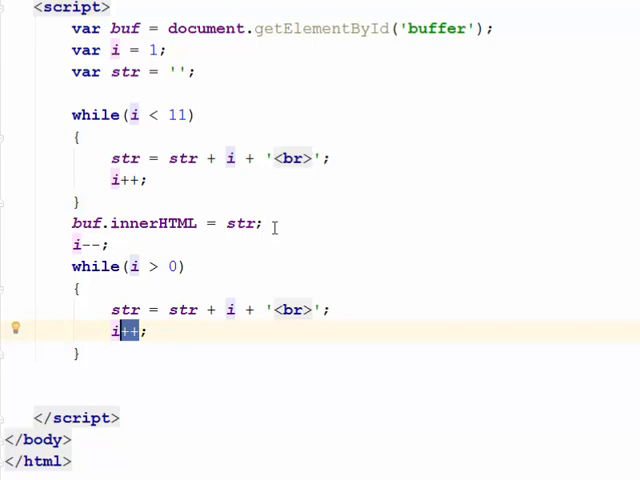
type("--")
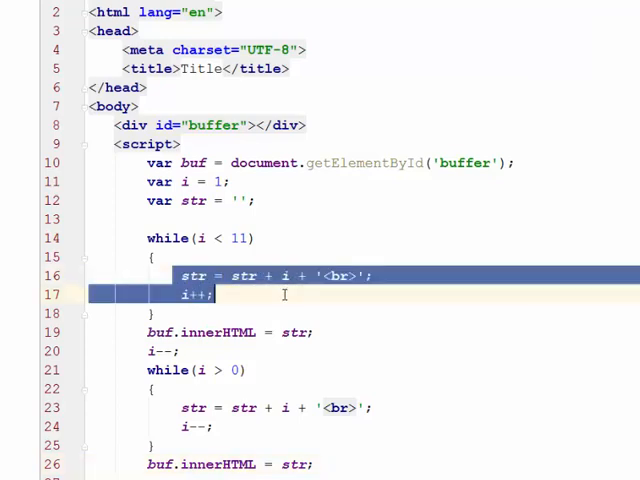
left_click(99, 294)
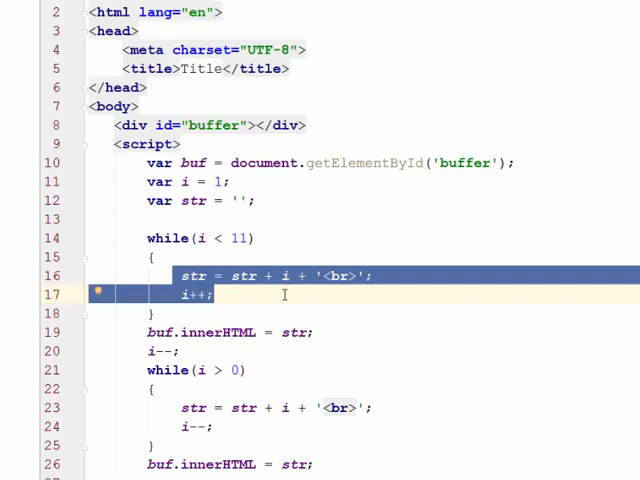